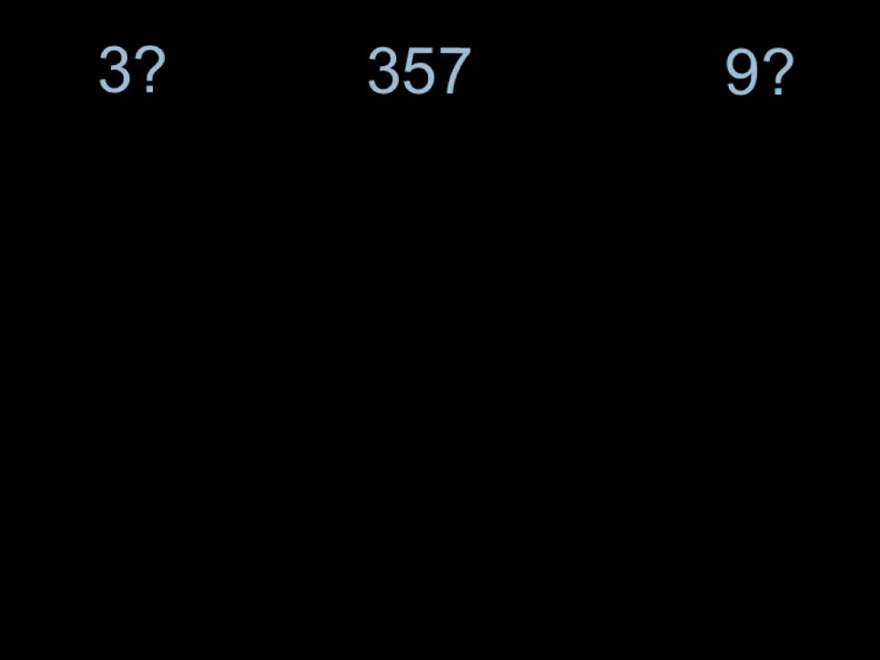
Step: Underline 357 and begin handwriting its digit sum below it
left_click_drag(371, 118, 482, 112)
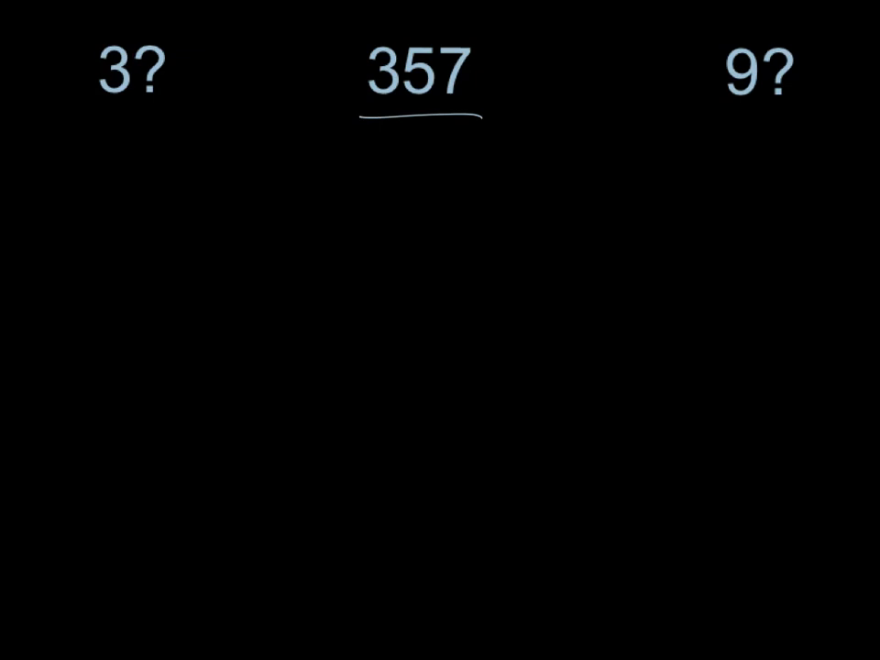
left_click_drag(275, 179, 293, 256)
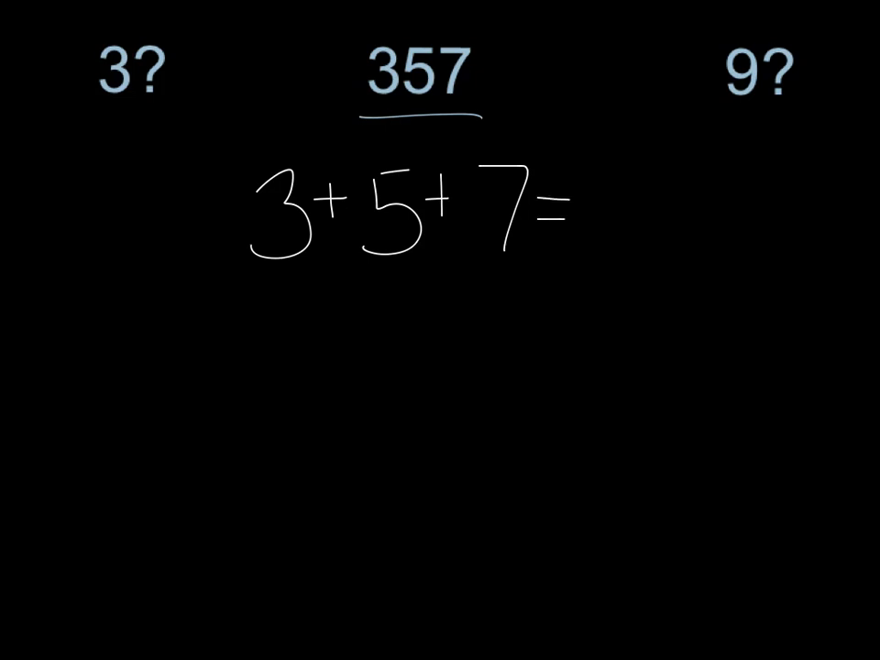
Step: Write 15 as the digit sum of 3+5+7
type("15")
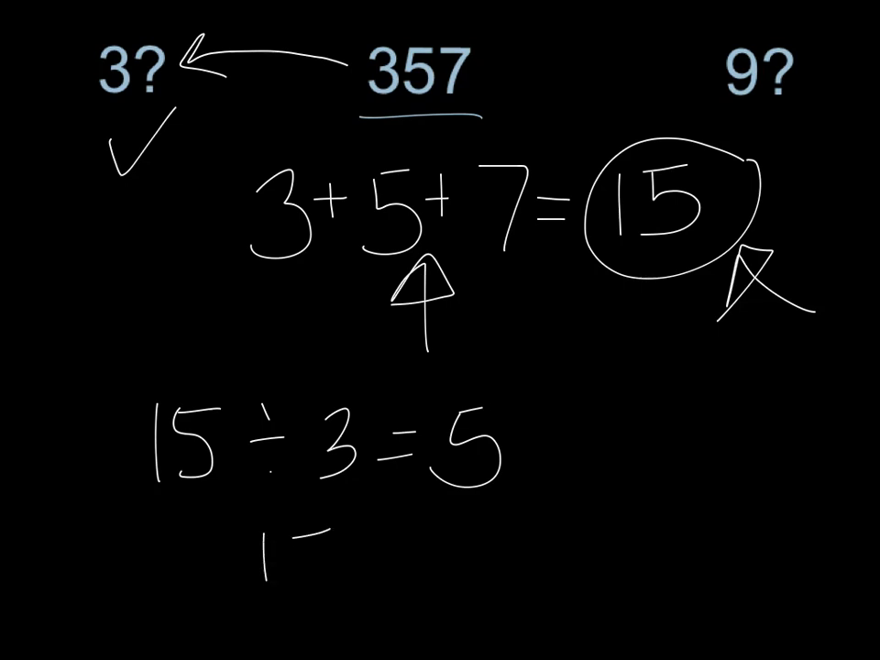
Step: Write 15 ÷ 9 and draw arrows from 357 toward 9?
type("15 ÷ 9 = ×")
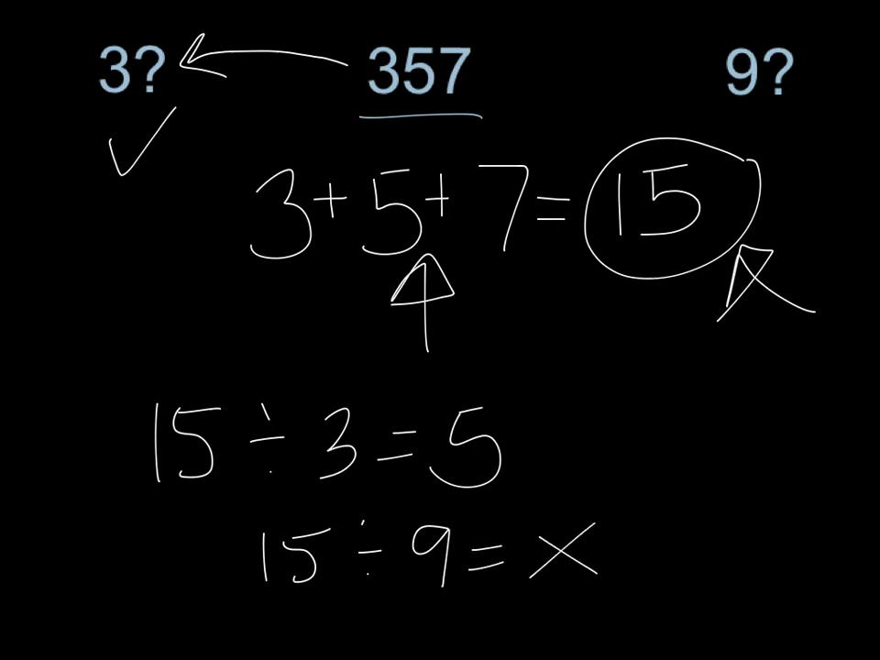
left_click_drag(509, 69, 665, 37)
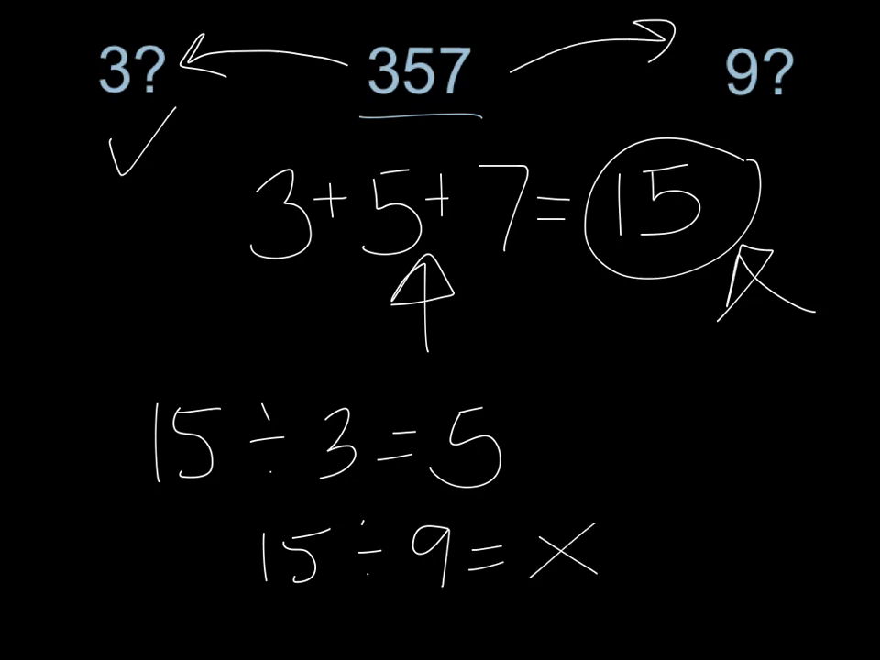
left_click_drag(761, 100, 816, 138)
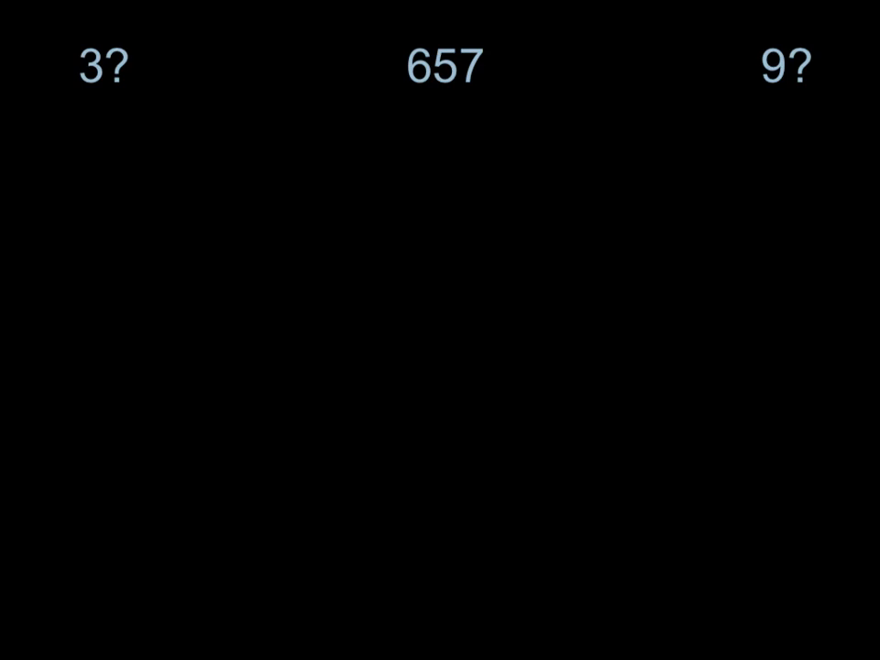
Step: Handwrite the digit sum 6 + 5 + 7 = 18 below 657
left_click_drag(343, 114, 403, 197)
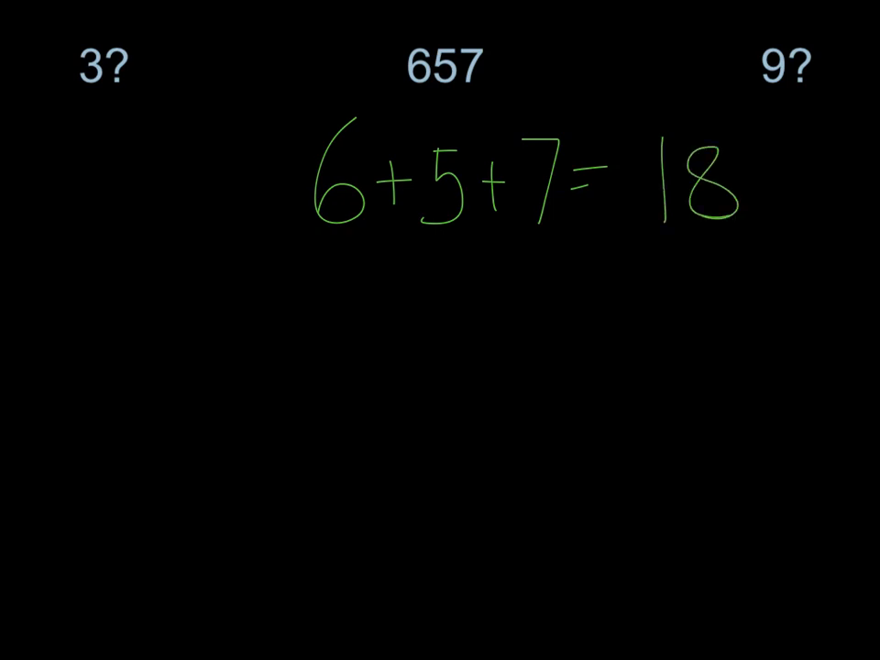
Step: Write 18 ÷ 3 and 18 ÷ 9 = 2 in green, with arrows from 657 to 3? and 9?
left_click_drag(367, 45, 152, 73)
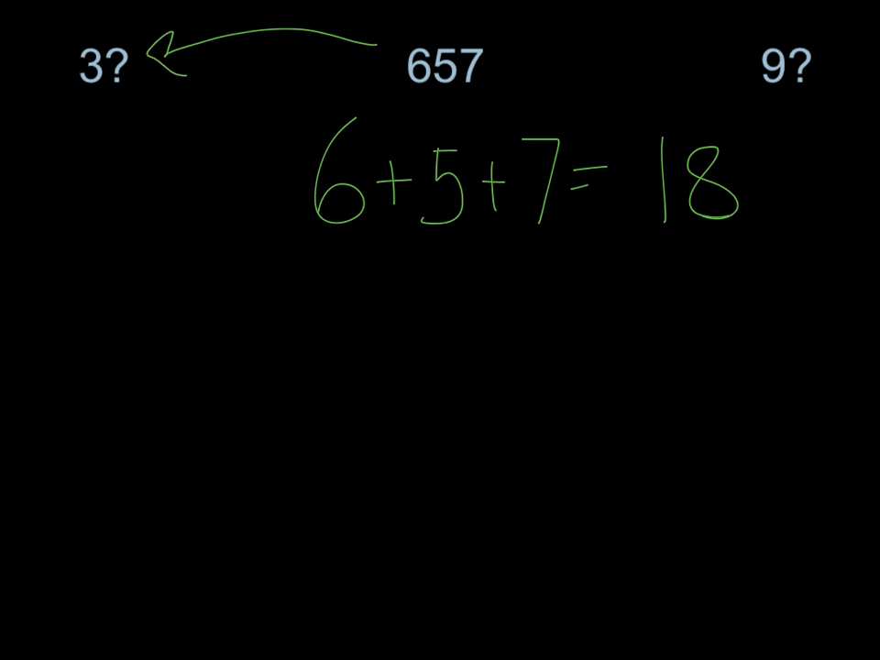
left_click_drag(114, 303, 188, 394)
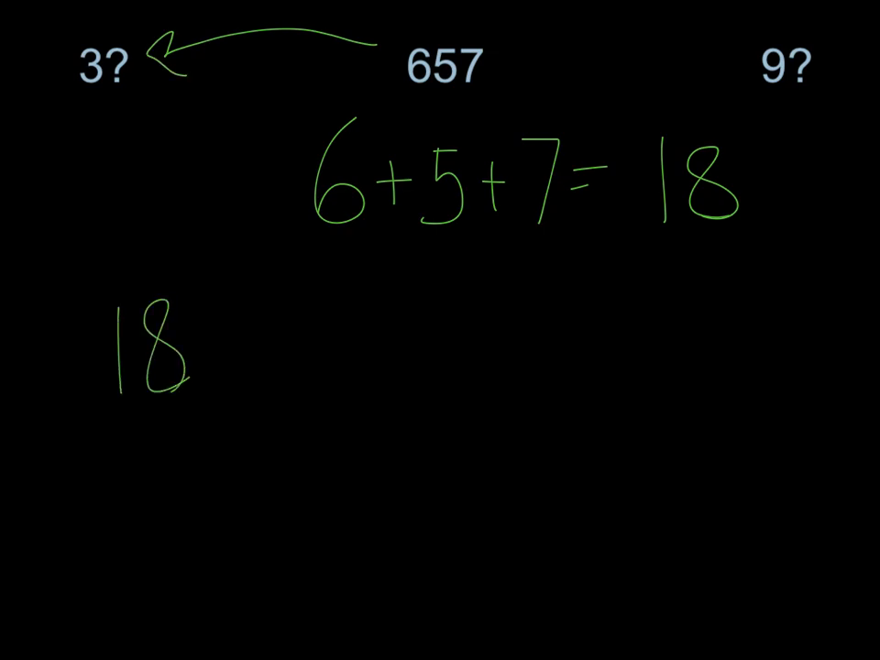
type("÷ 3 = 6")
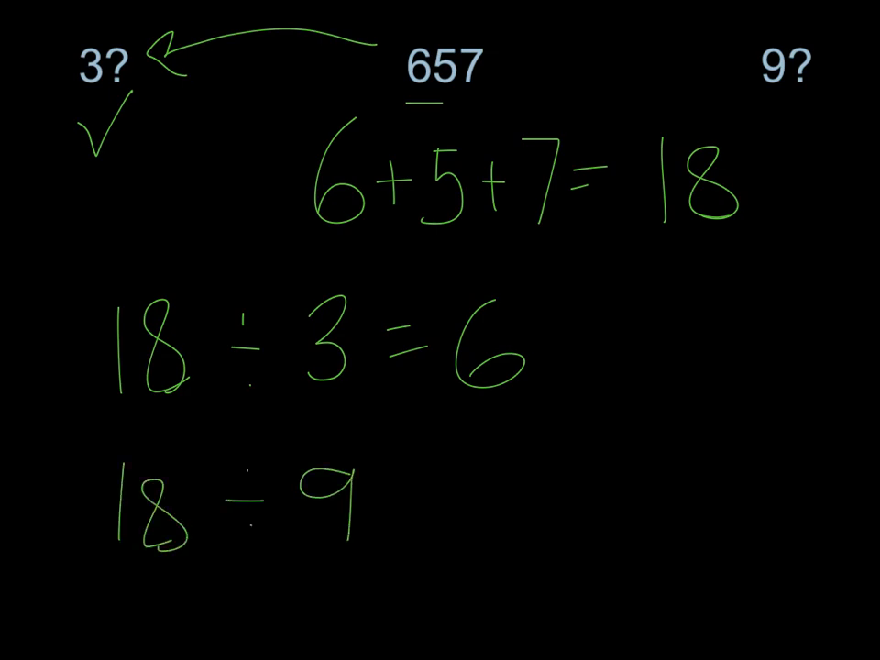
type("= 2")
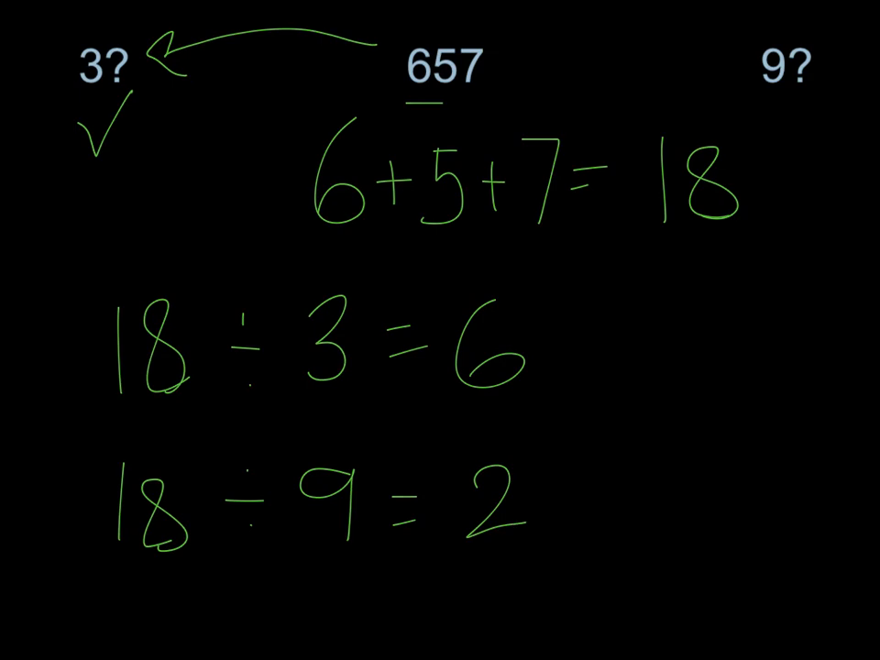
left_click_drag(531, 55, 734, 37)
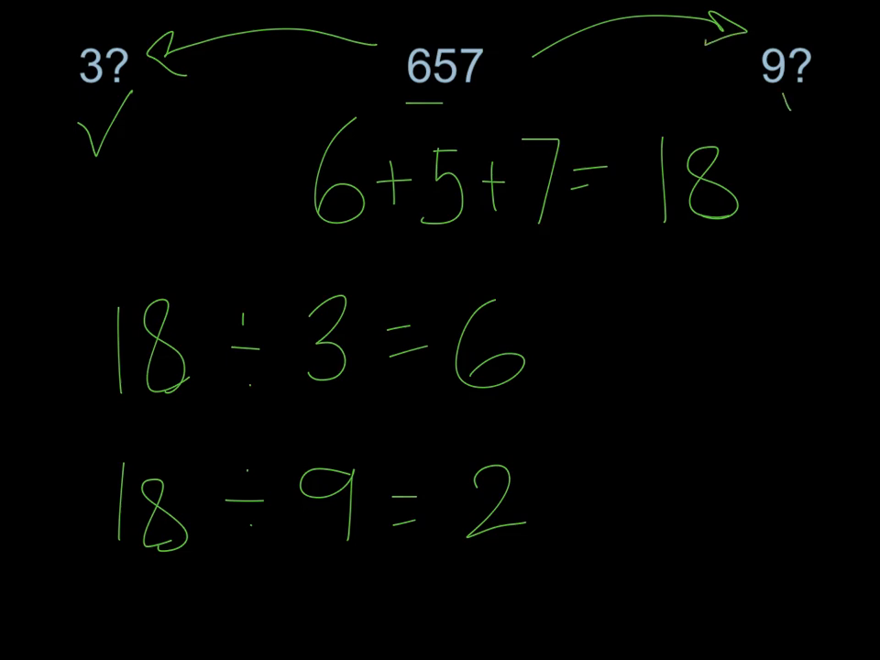